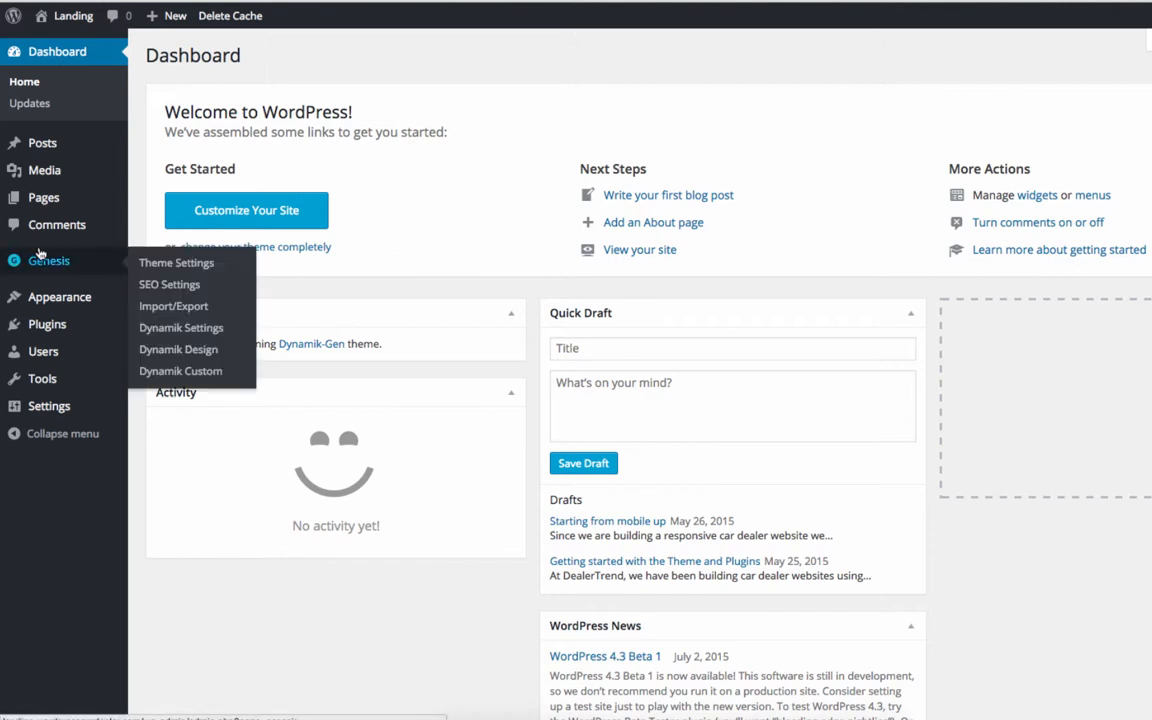
mouse_move(168, 636)
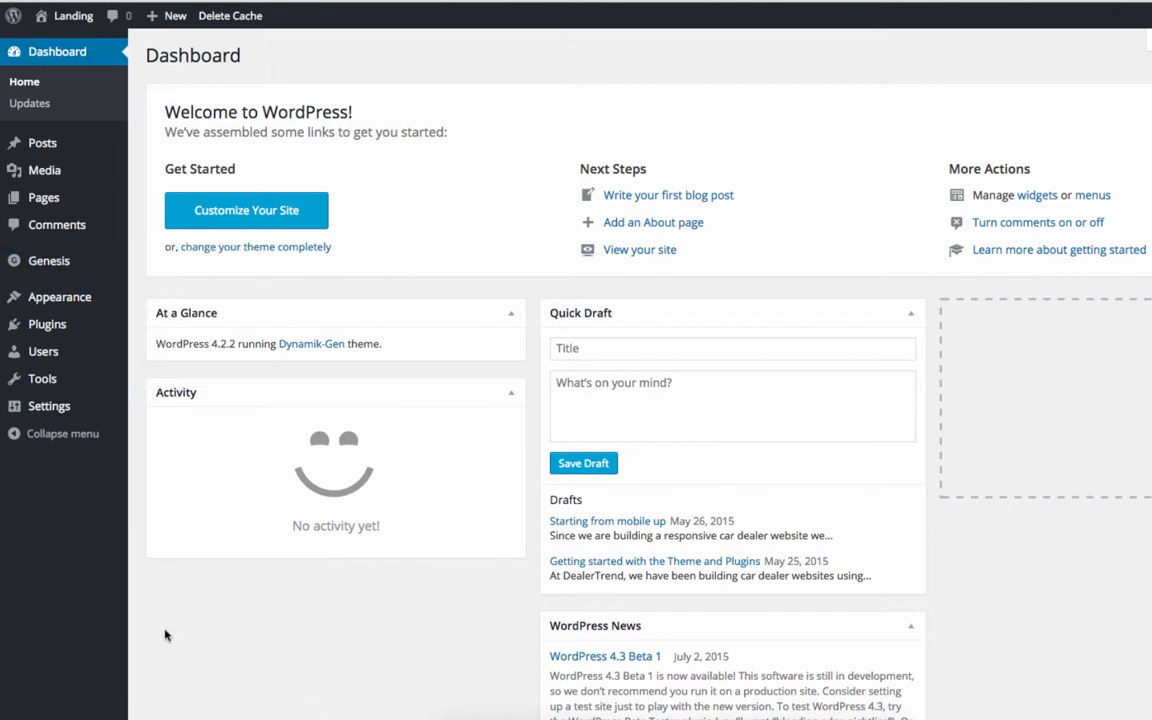
mouse_move(176, 592)
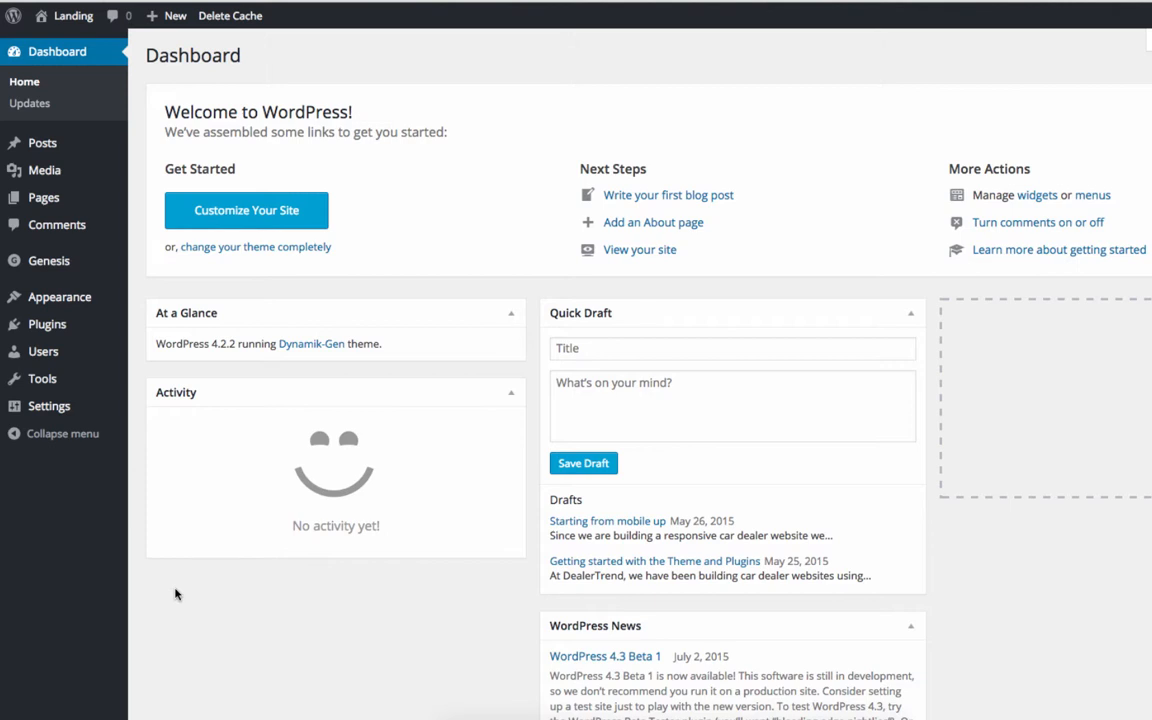
mouse_move(48, 324)
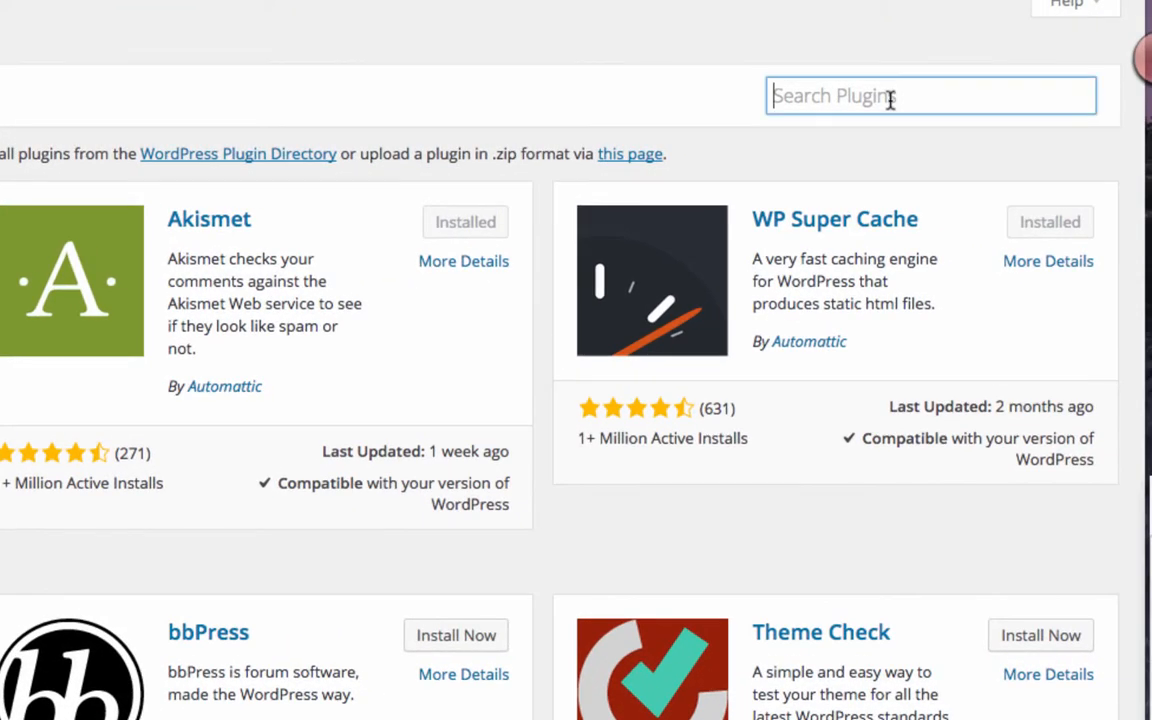
Step: Search 'car' in Add Plugins, install and activate CarDealerPress, then go to its Inventory Settings
type("car")
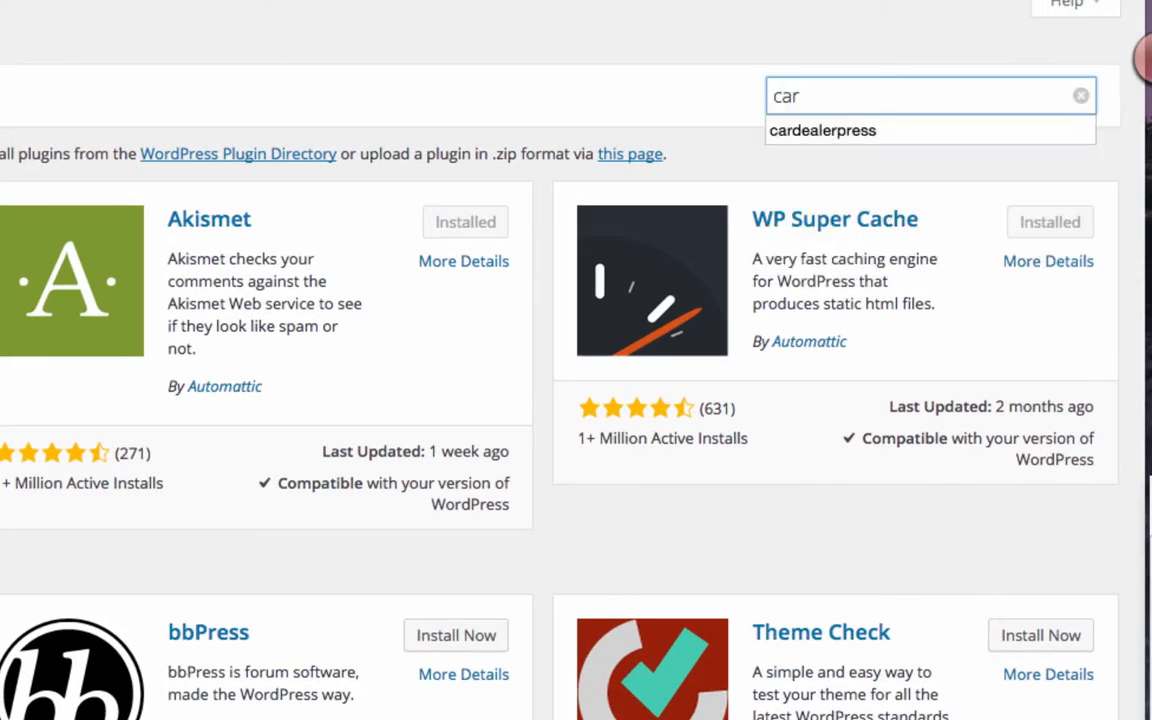
left_click(822, 130)
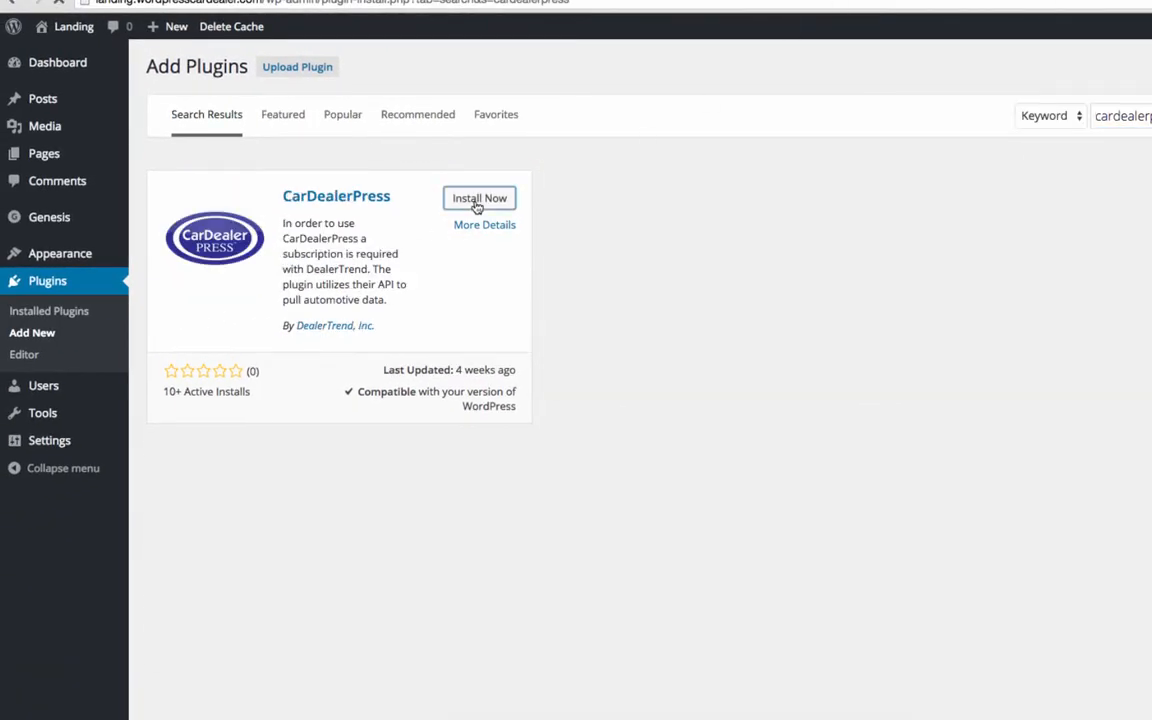
left_click(480, 198)
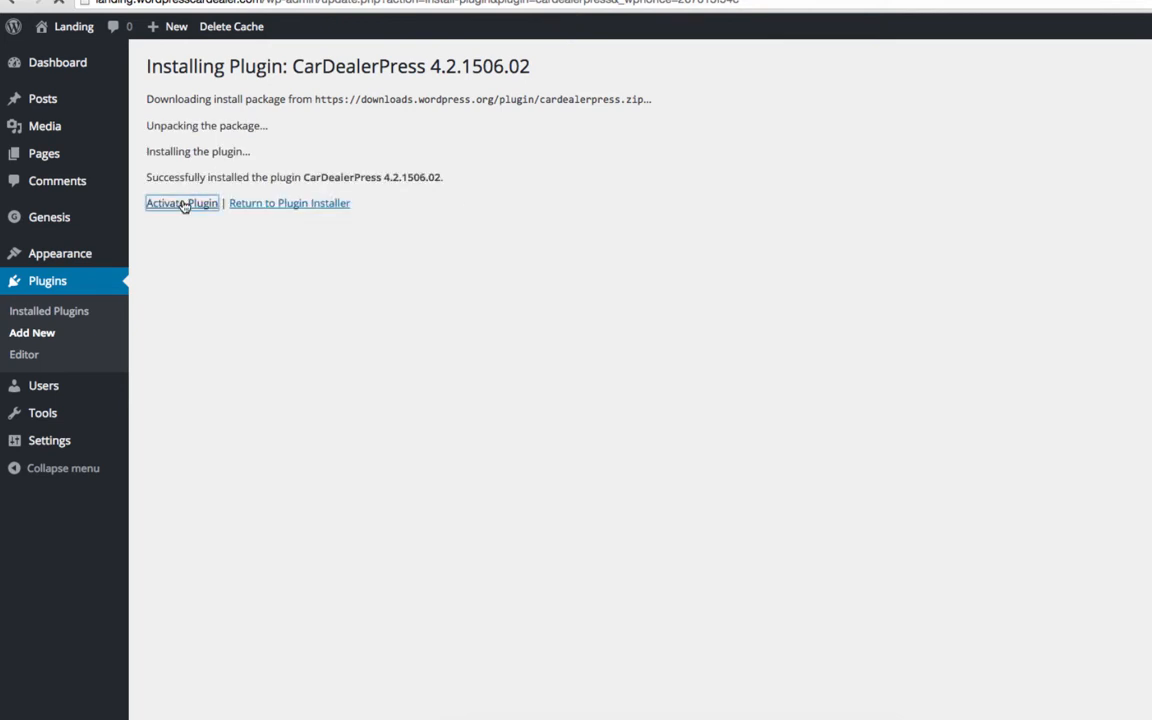
left_click(180, 204)
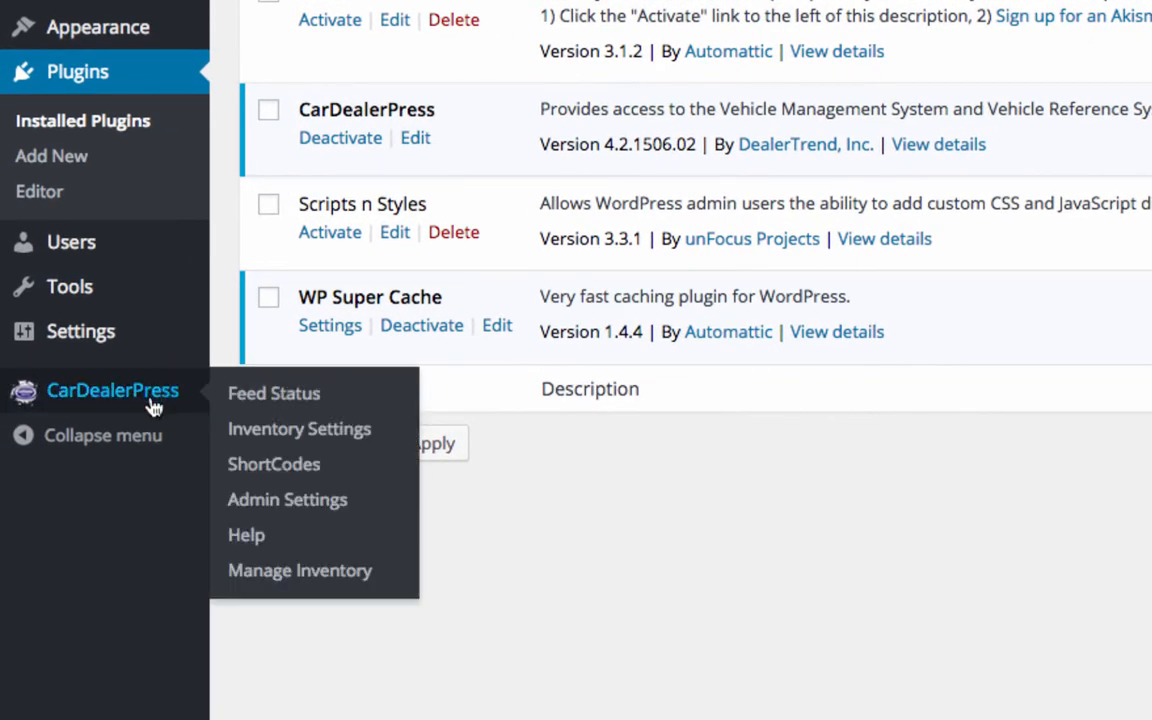
mouse_move(160, 410)
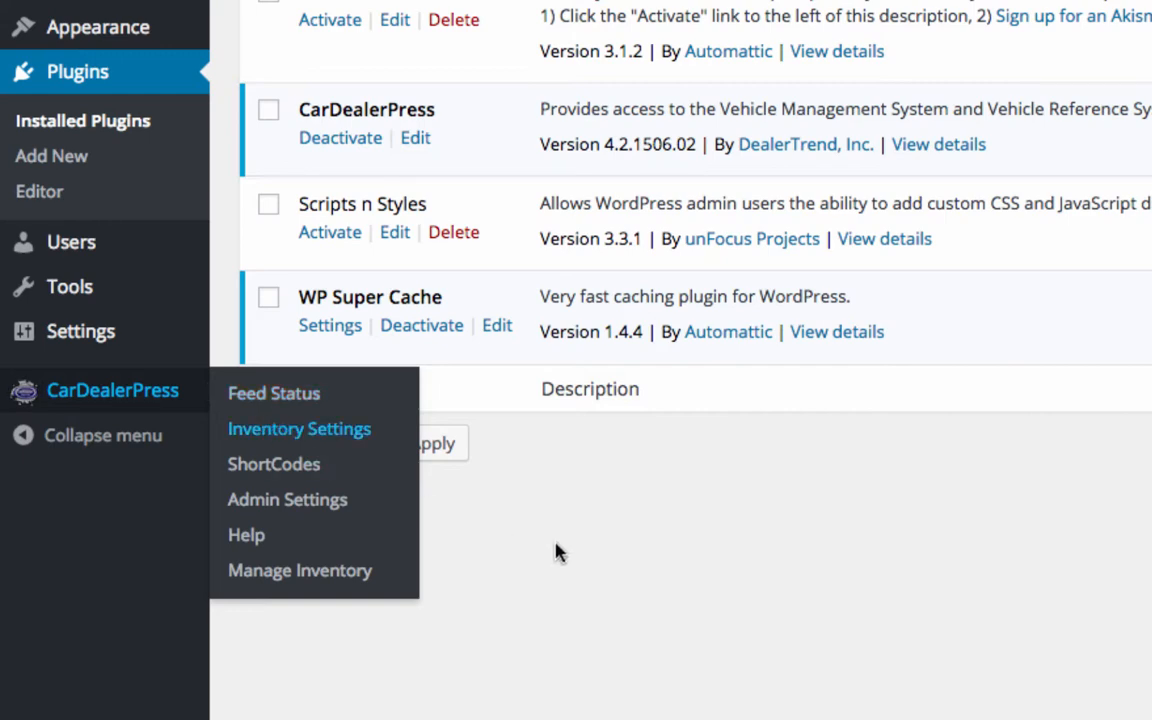
left_click(300, 428)
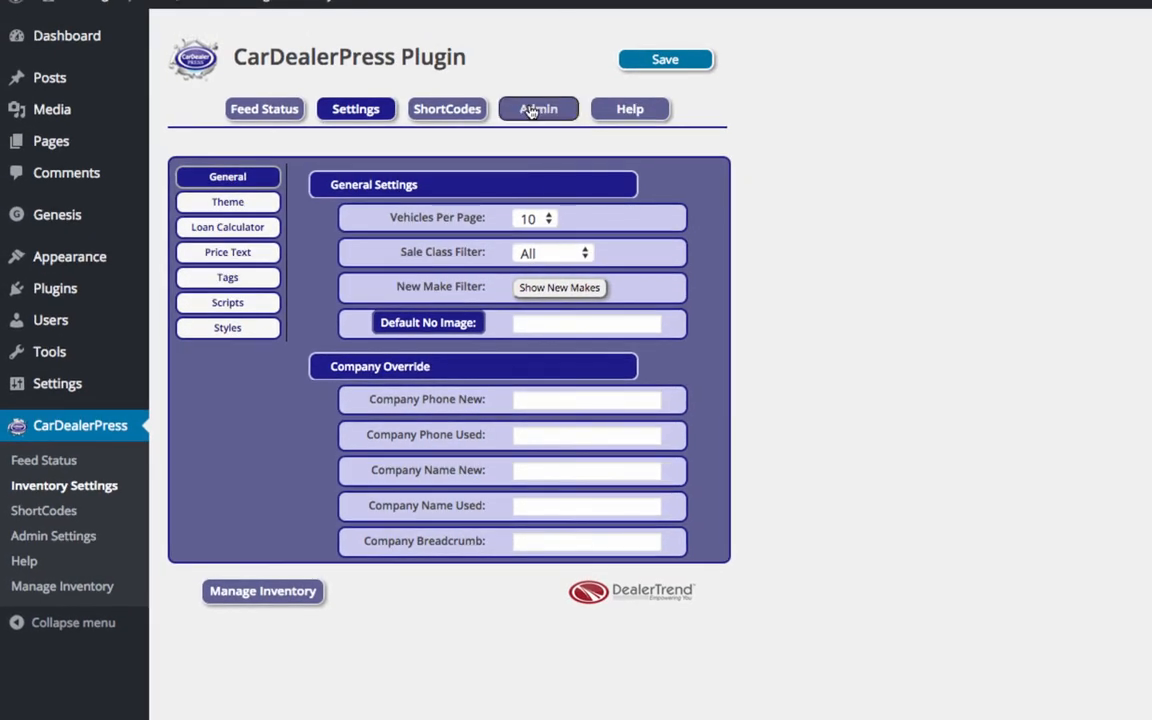
Step: Enter company ID 336 in Company Settings, discourage search-engine indexing of inventory, and save
left_click(538, 108)
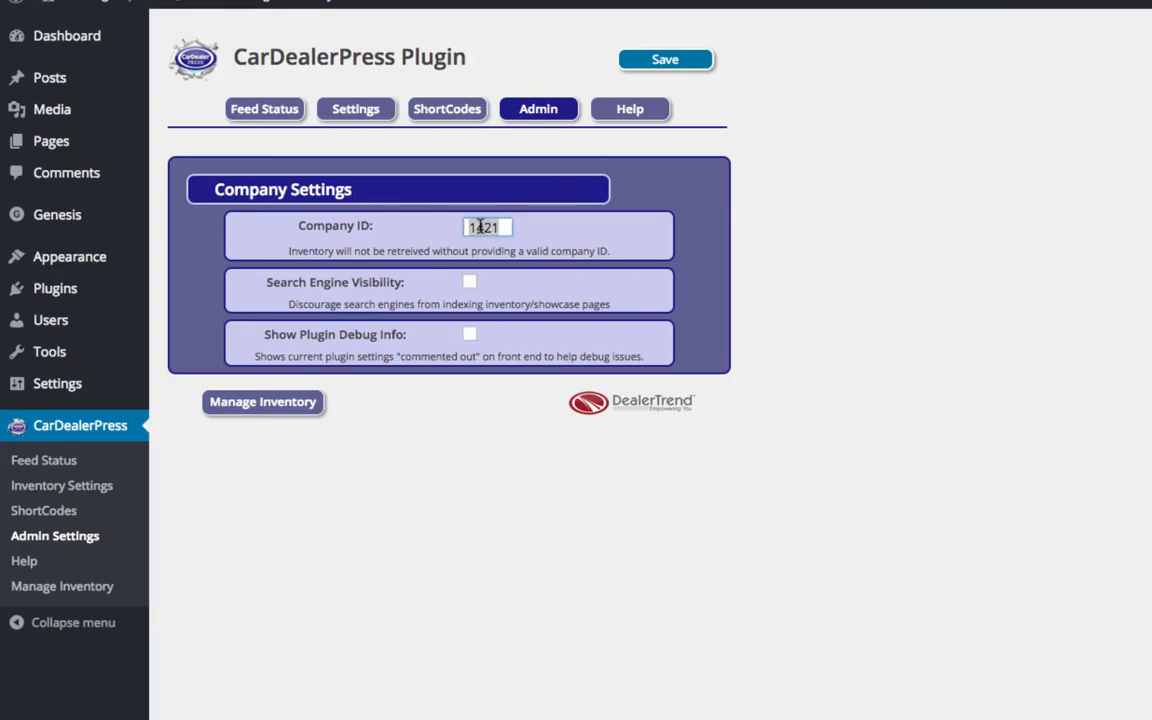
type("336")
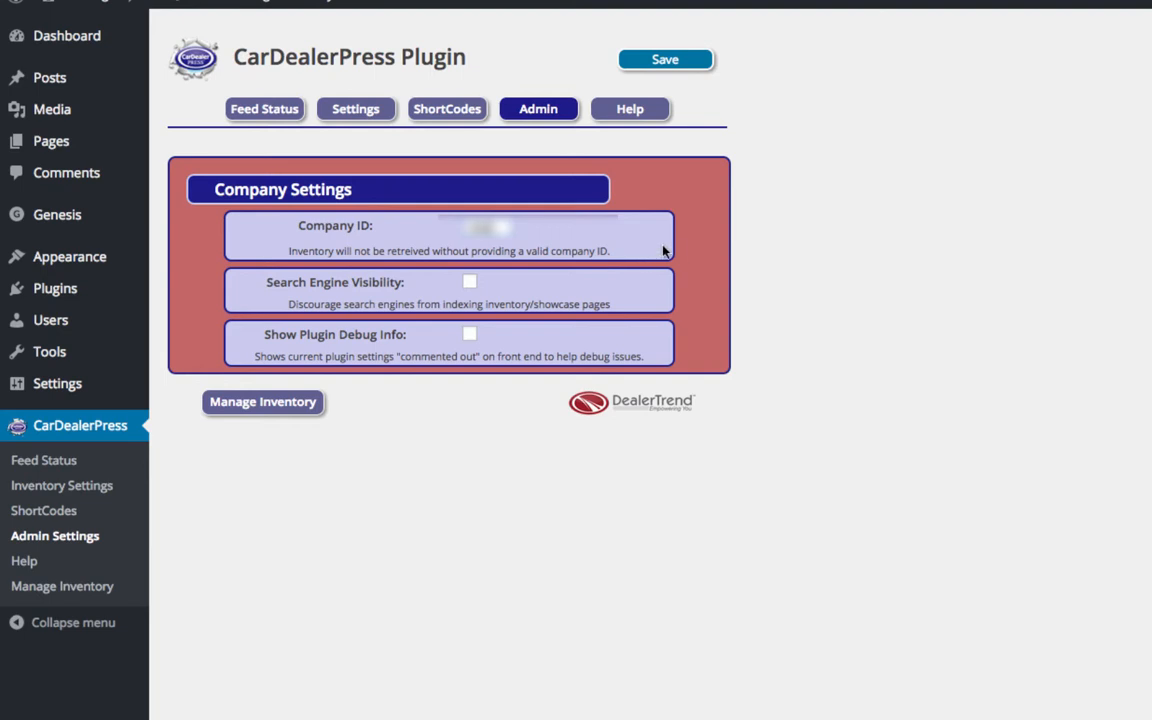
mouse_move(678, 256)
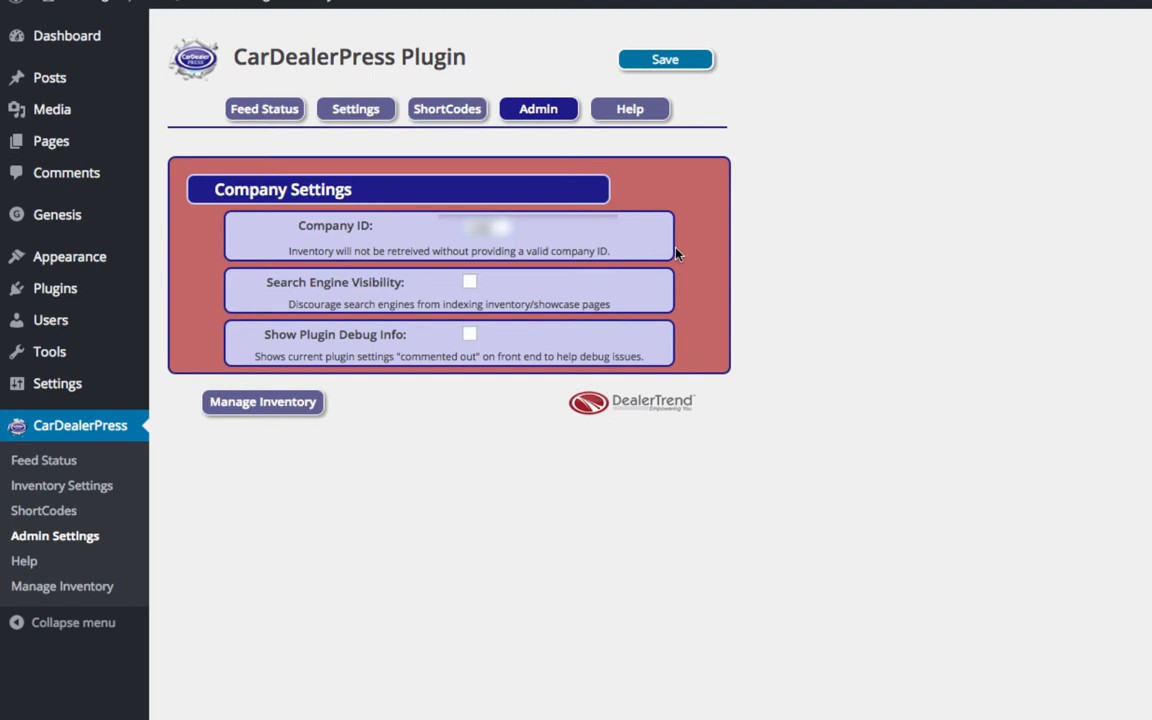
left_click(468, 280)
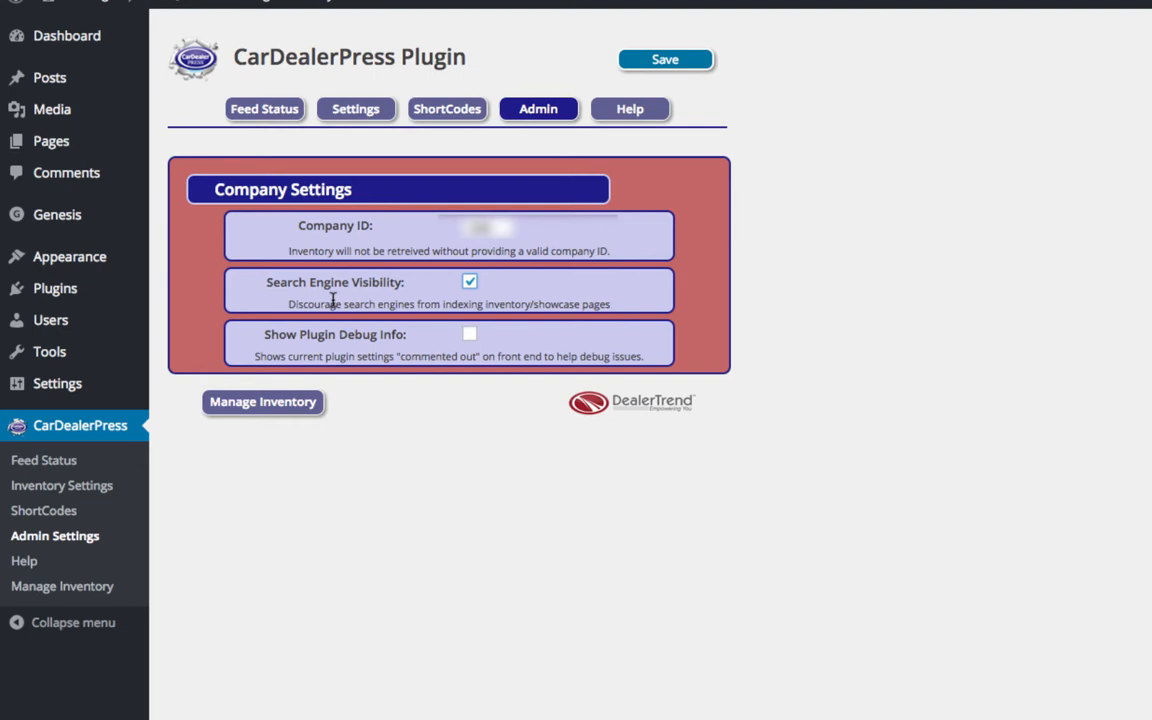
mouse_move(366, 324)
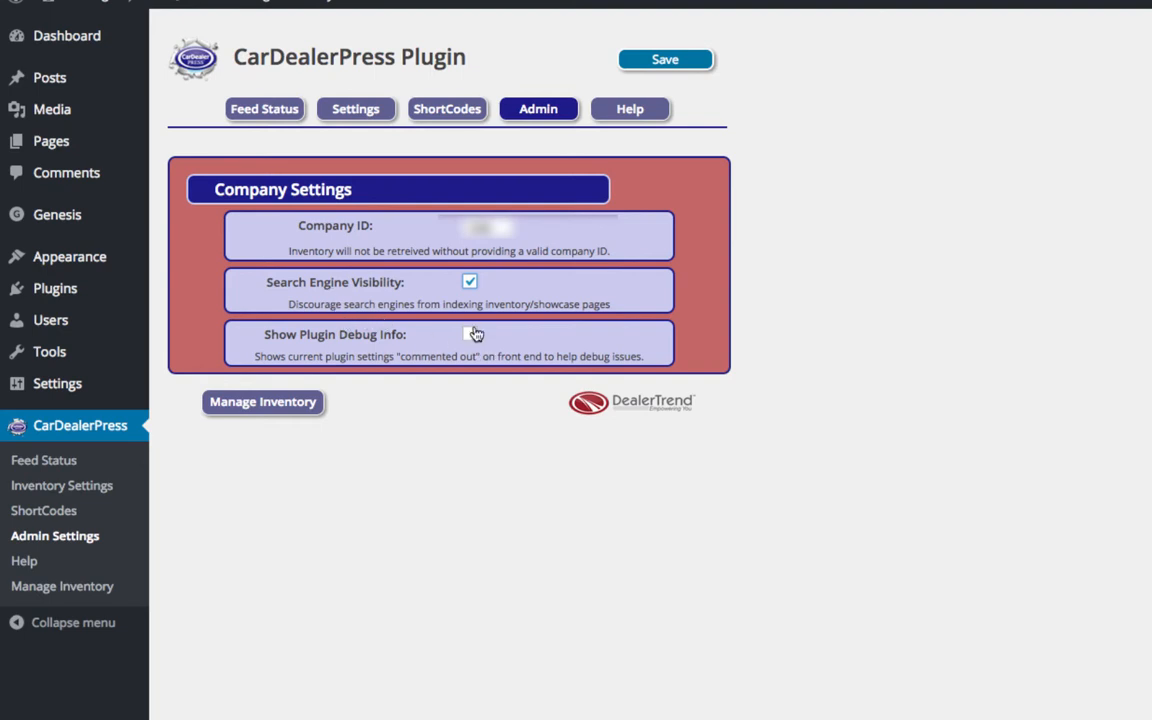
left_click(470, 332)
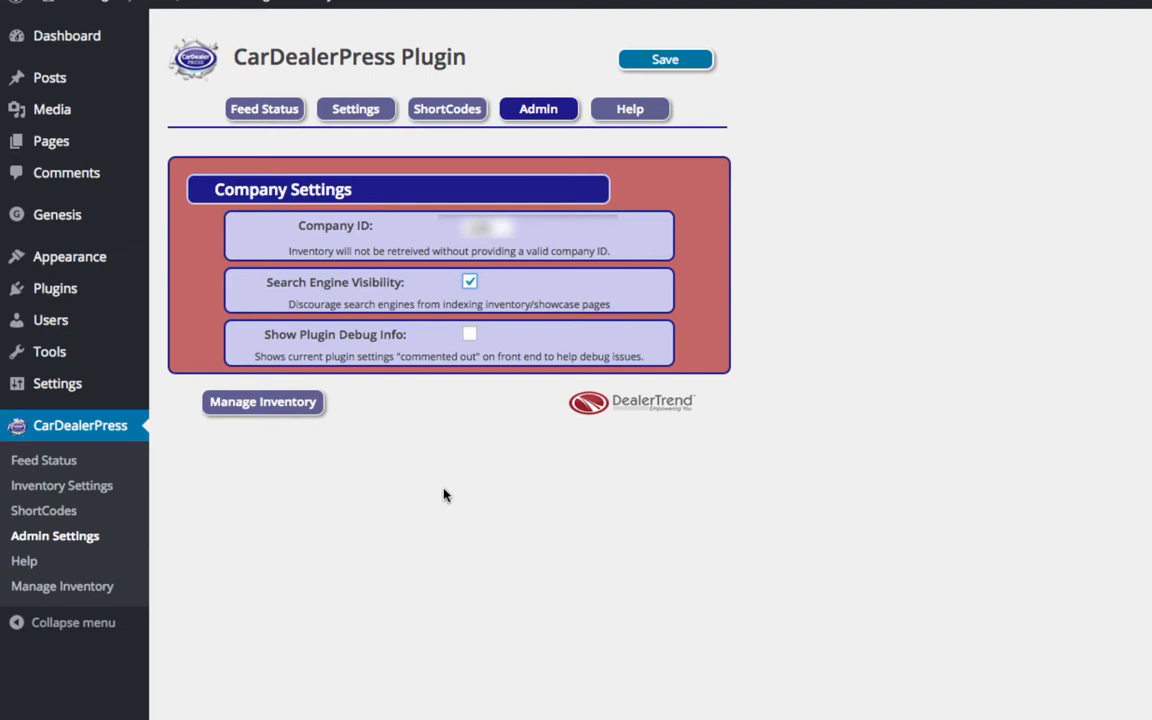
mouse_move(174, 538)
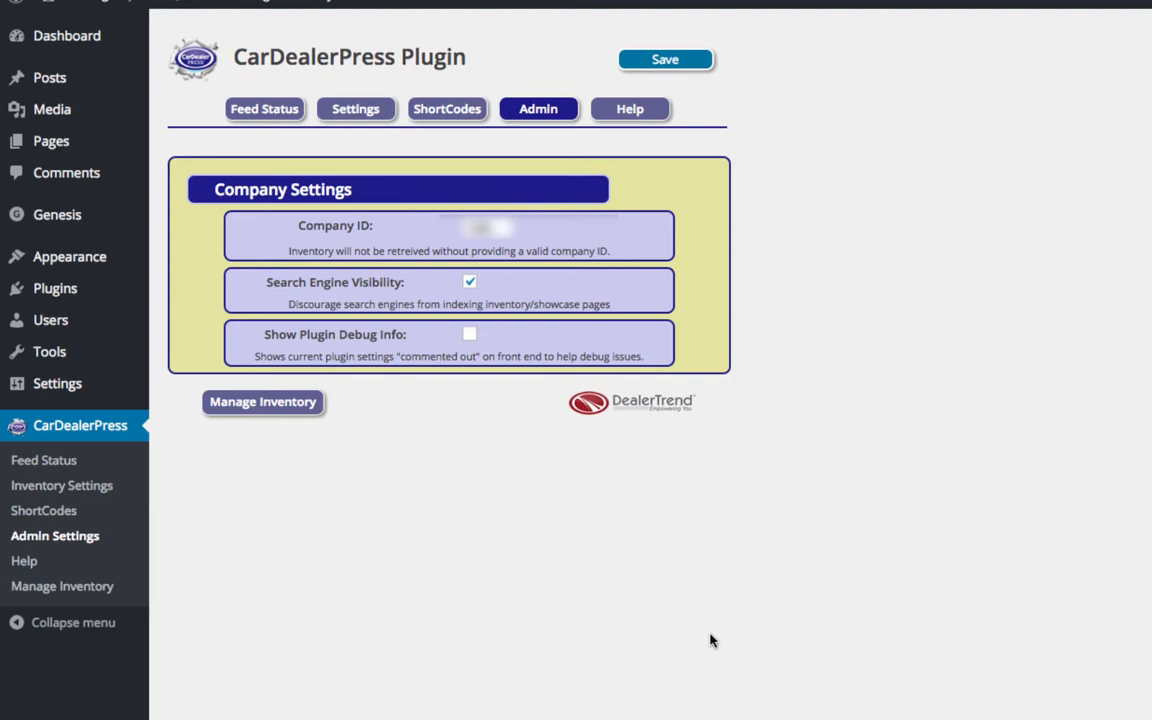
left_click(664, 60)
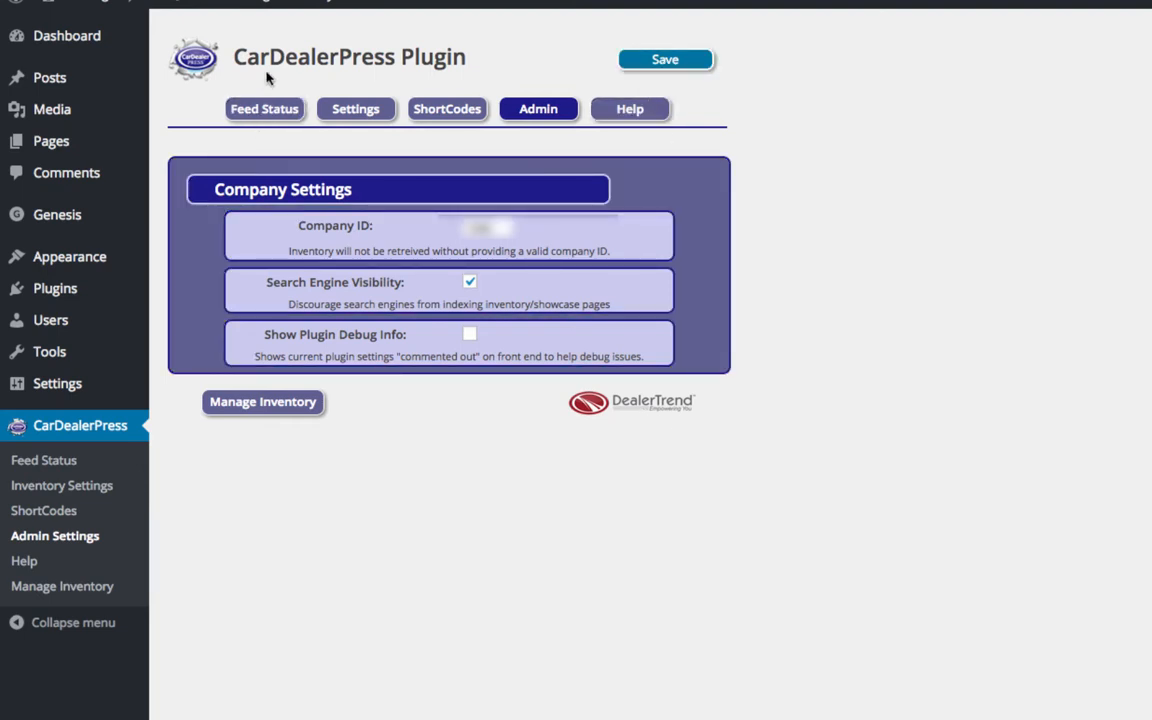
mouse_move(424, 556)
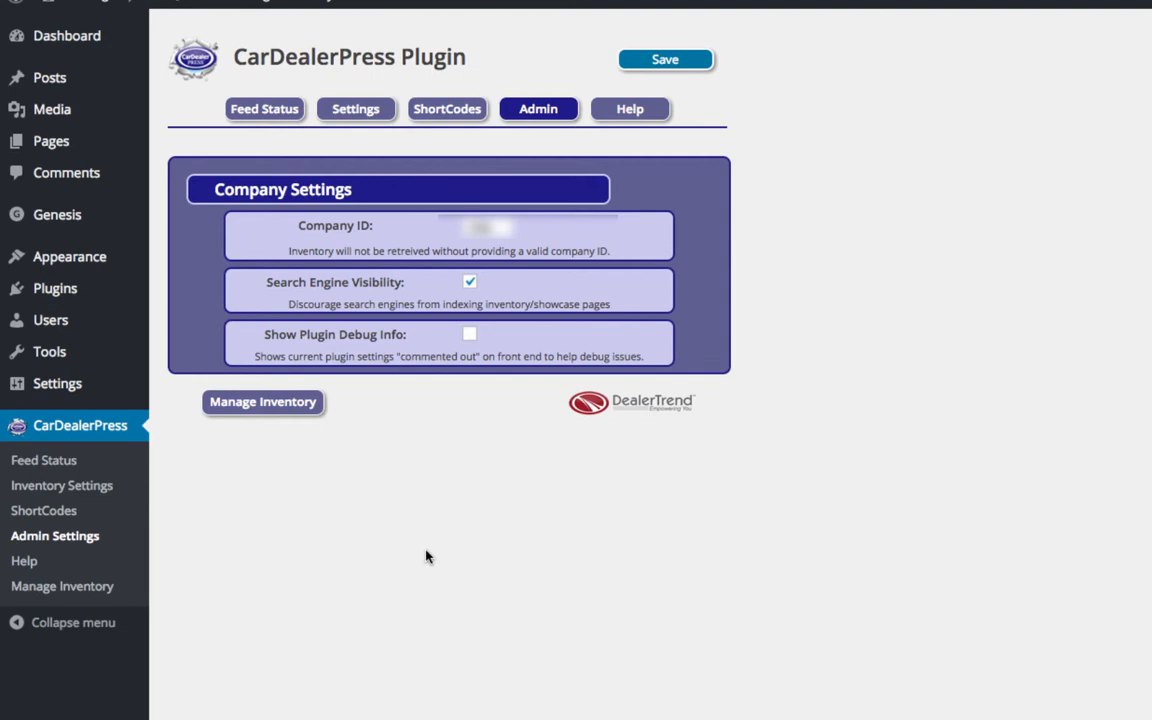
mouse_move(176, 4)
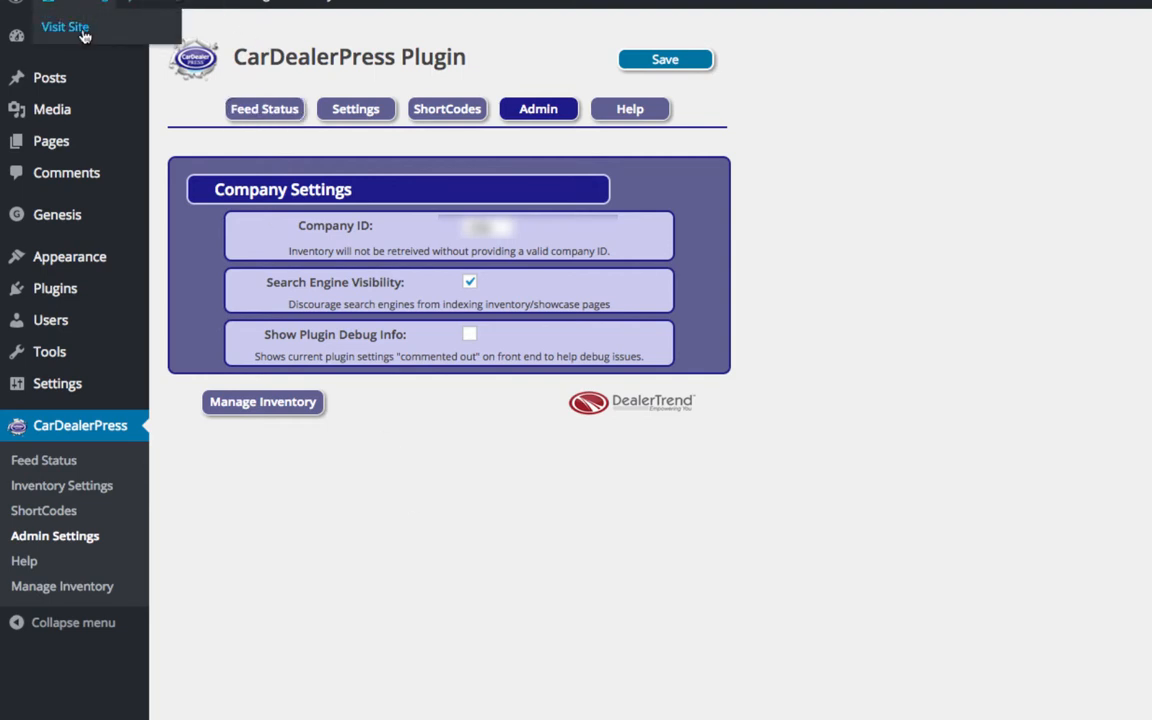
Step: Visit the public site and view the Browse Used page listing 189 cars
left_click(64, 28)
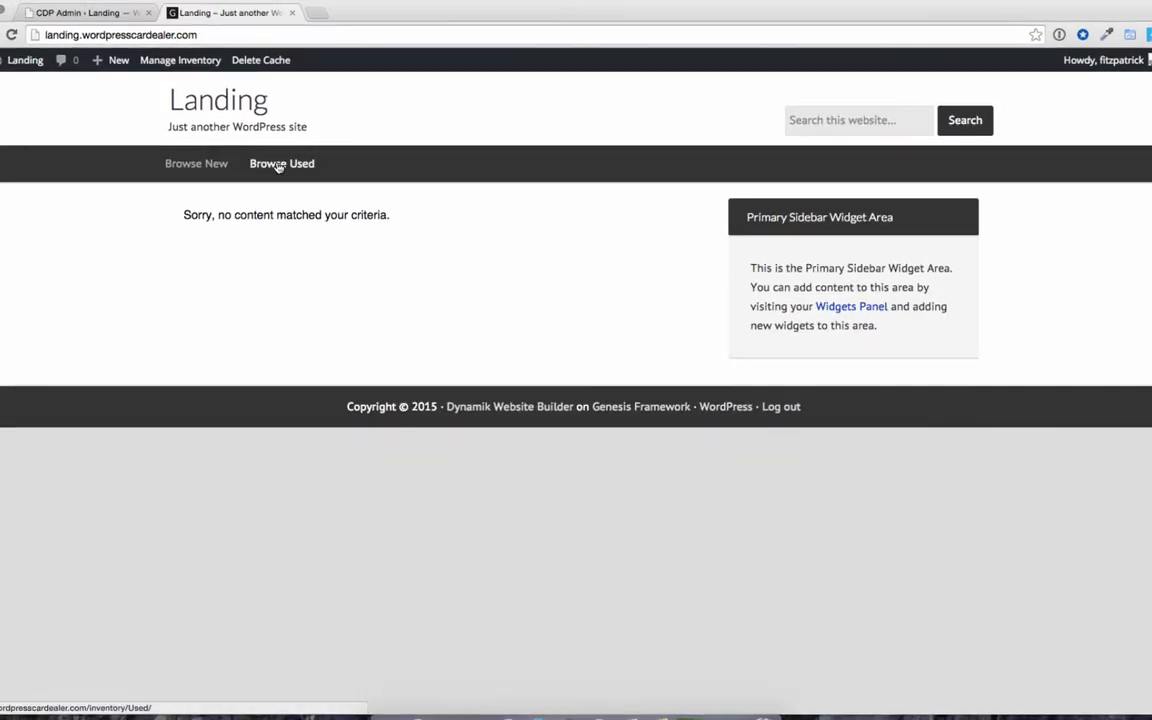
left_click(282, 164)
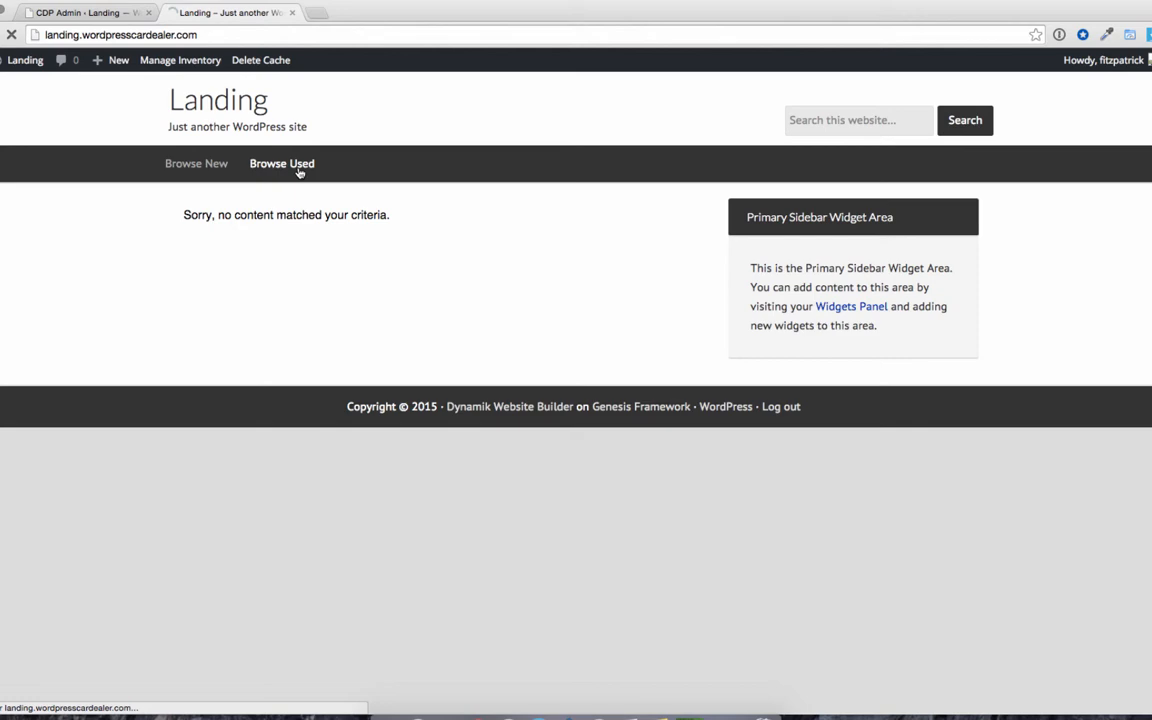
left_click(280, 164)
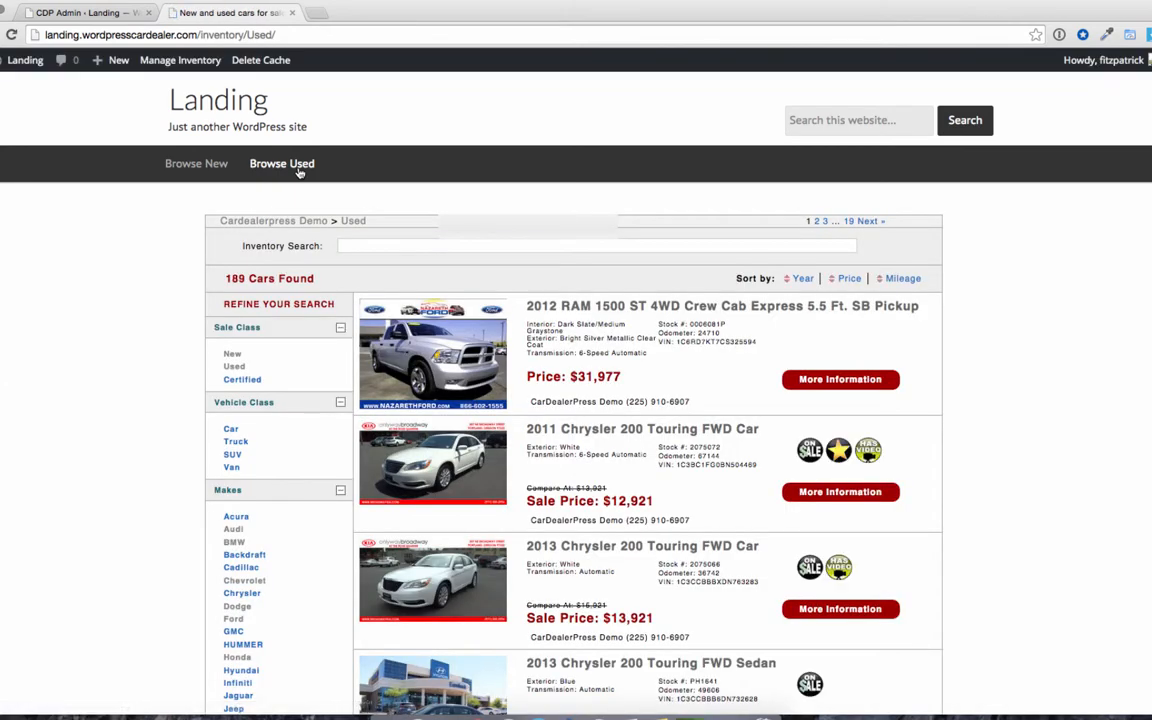
scroll("down", 3)
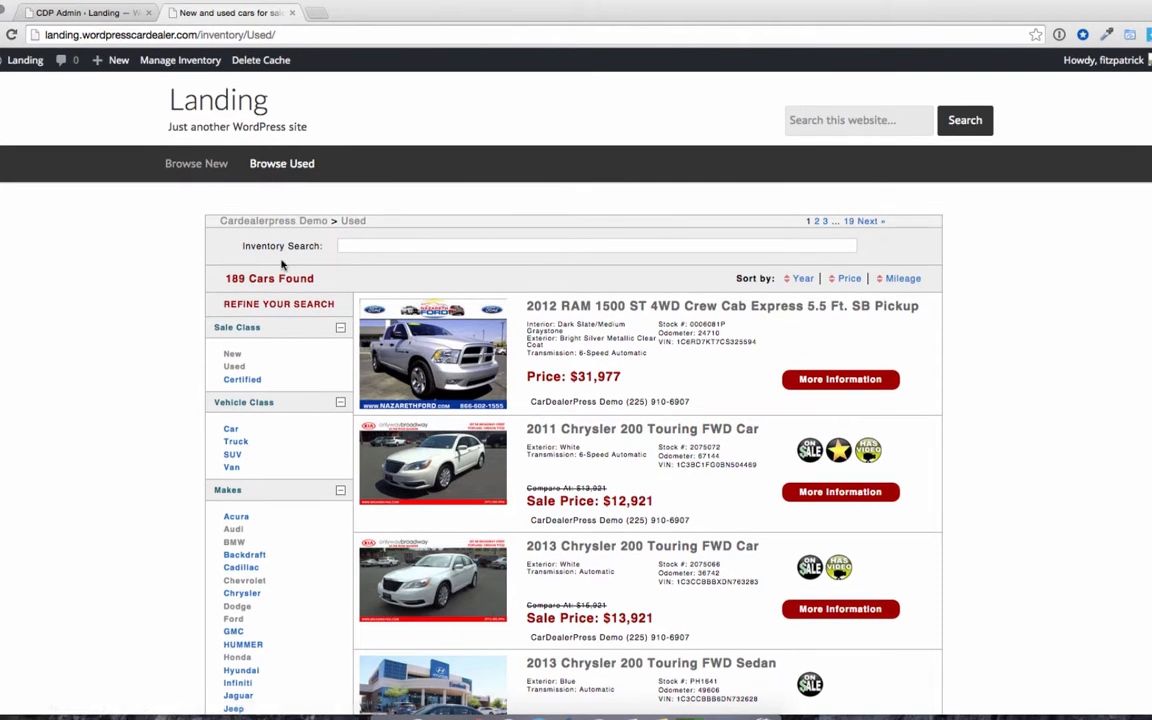
mouse_move(478, 378)
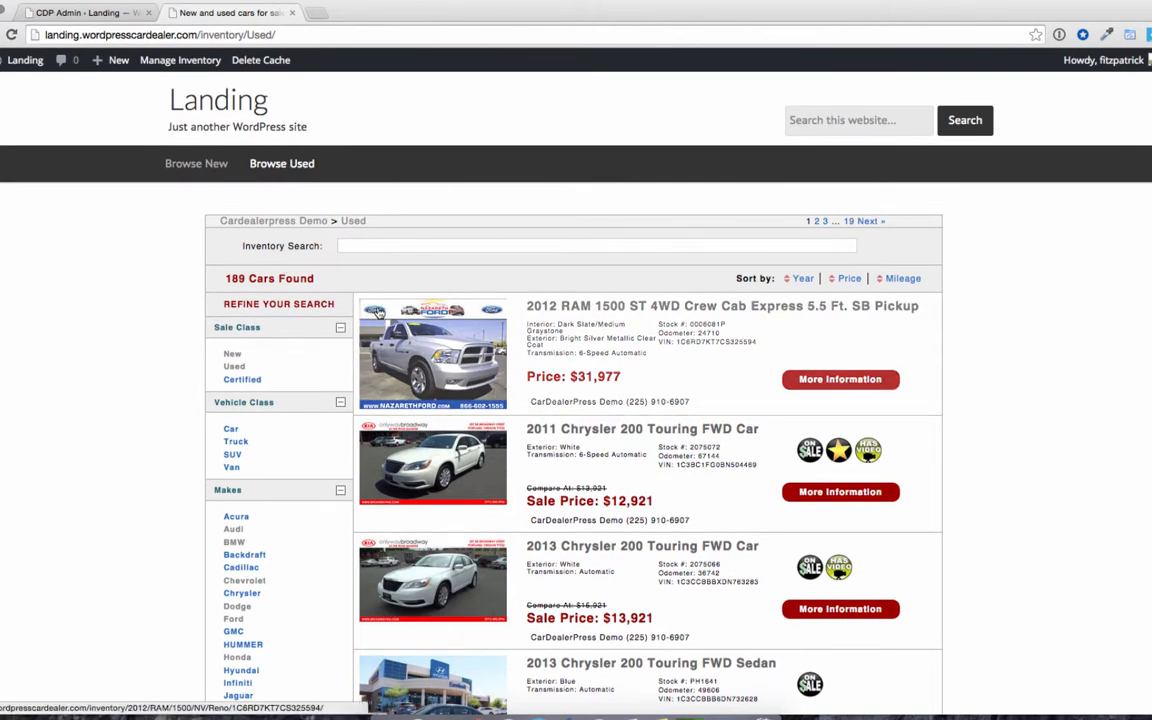
mouse_move(378, 318)
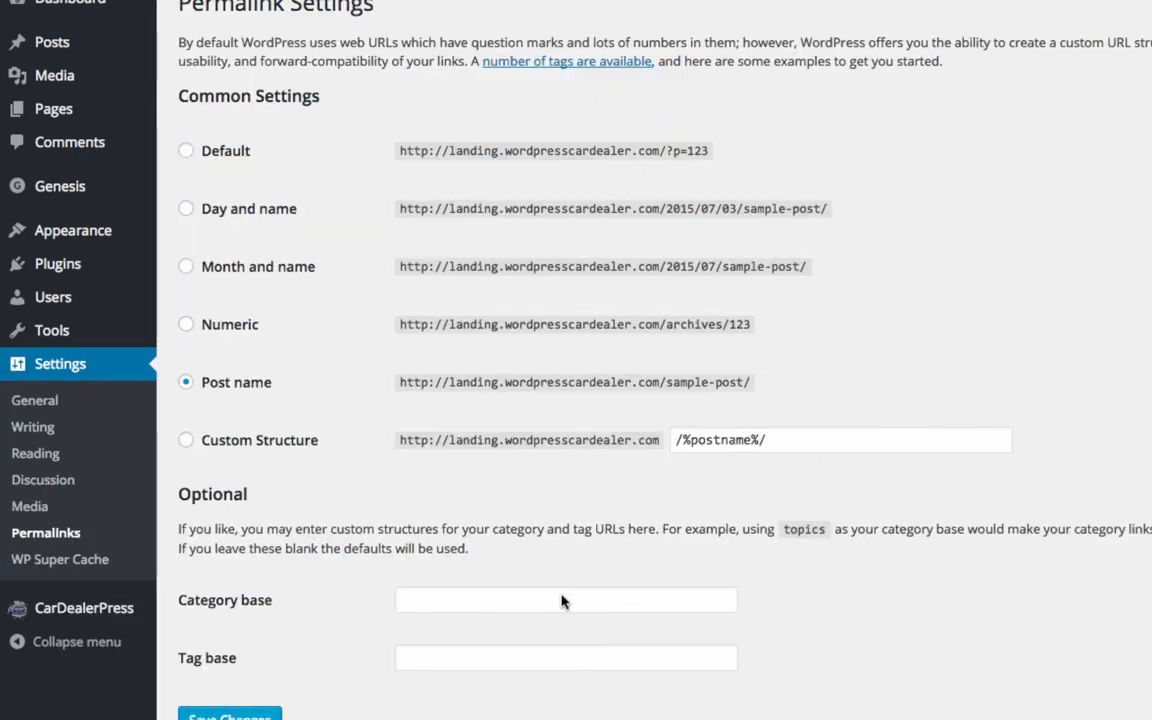
mouse_move(598, 194)
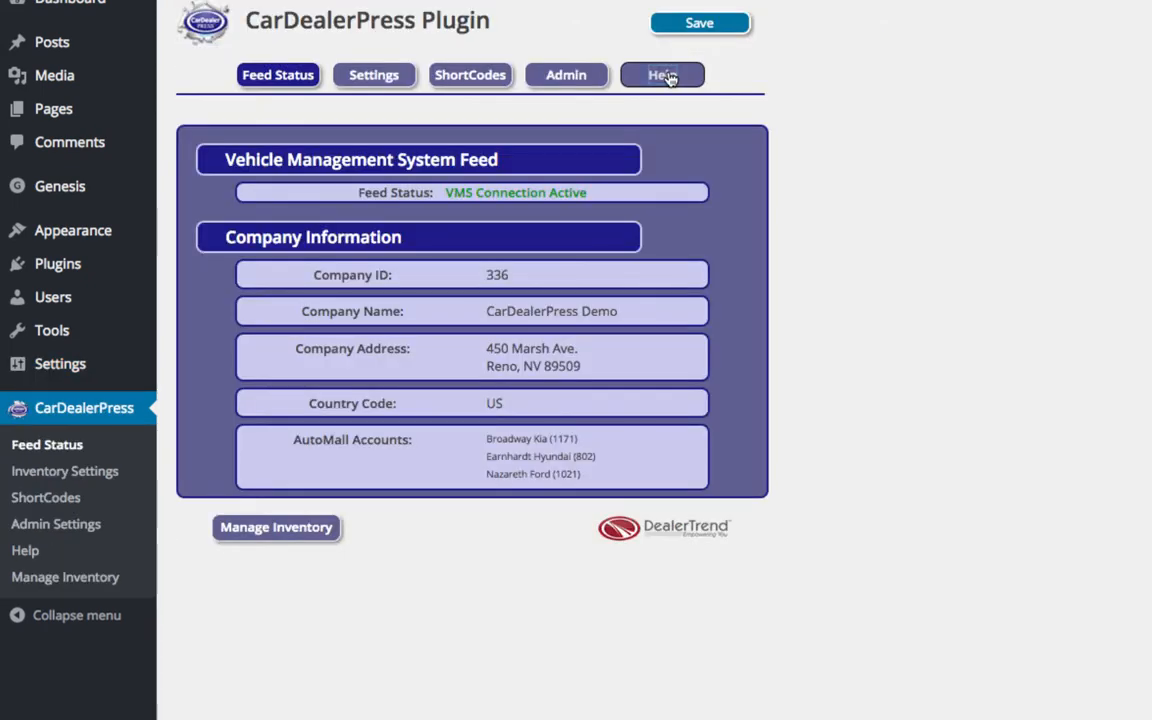
Step: From CarDealerPress Help, follow the Used Inventory link to the live listing of 189 cars
left_click(662, 74)
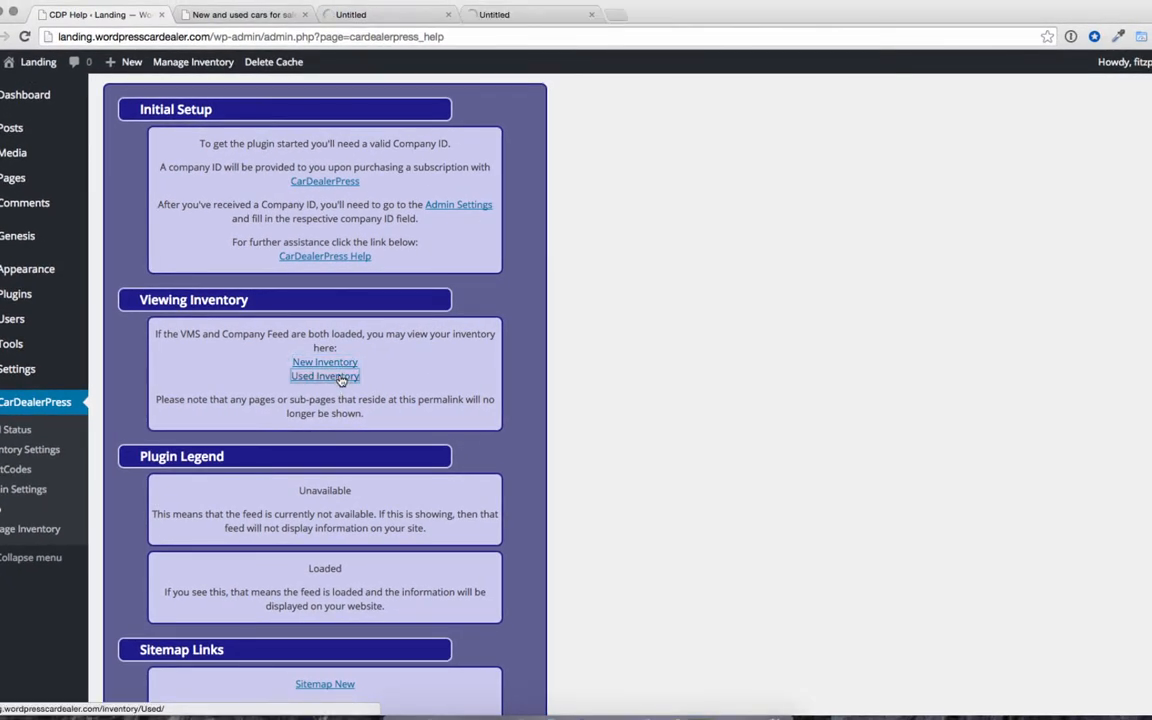
left_click(324, 376)
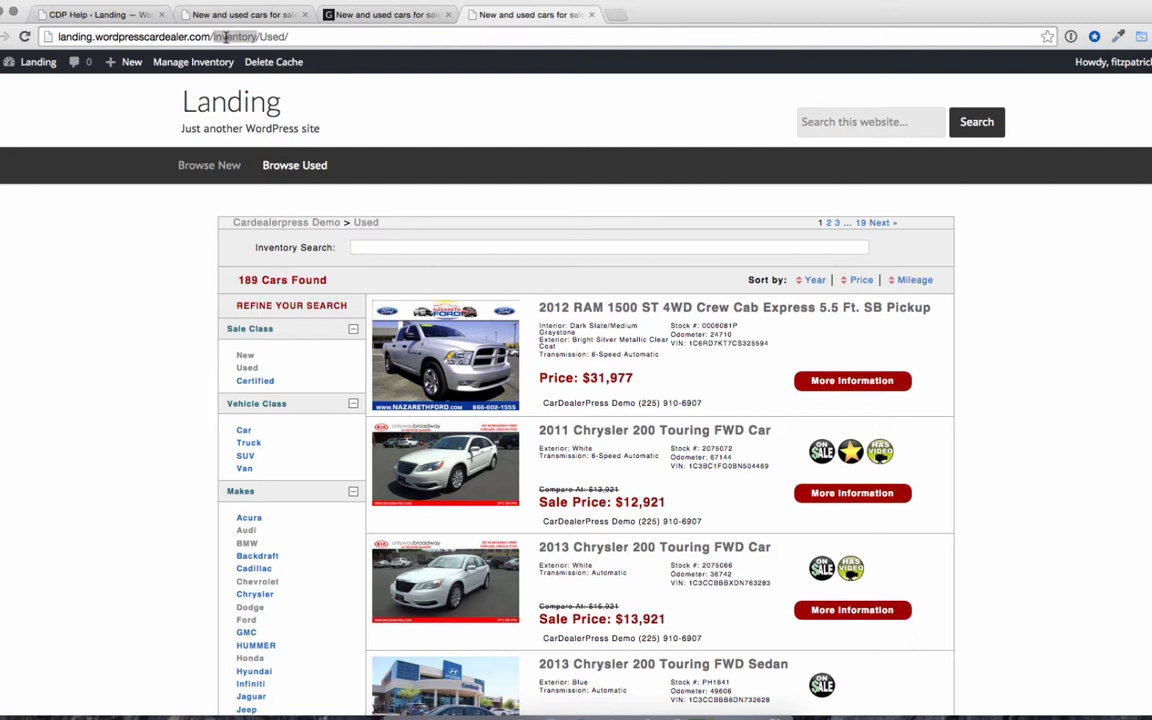
mouse_move(298, 424)
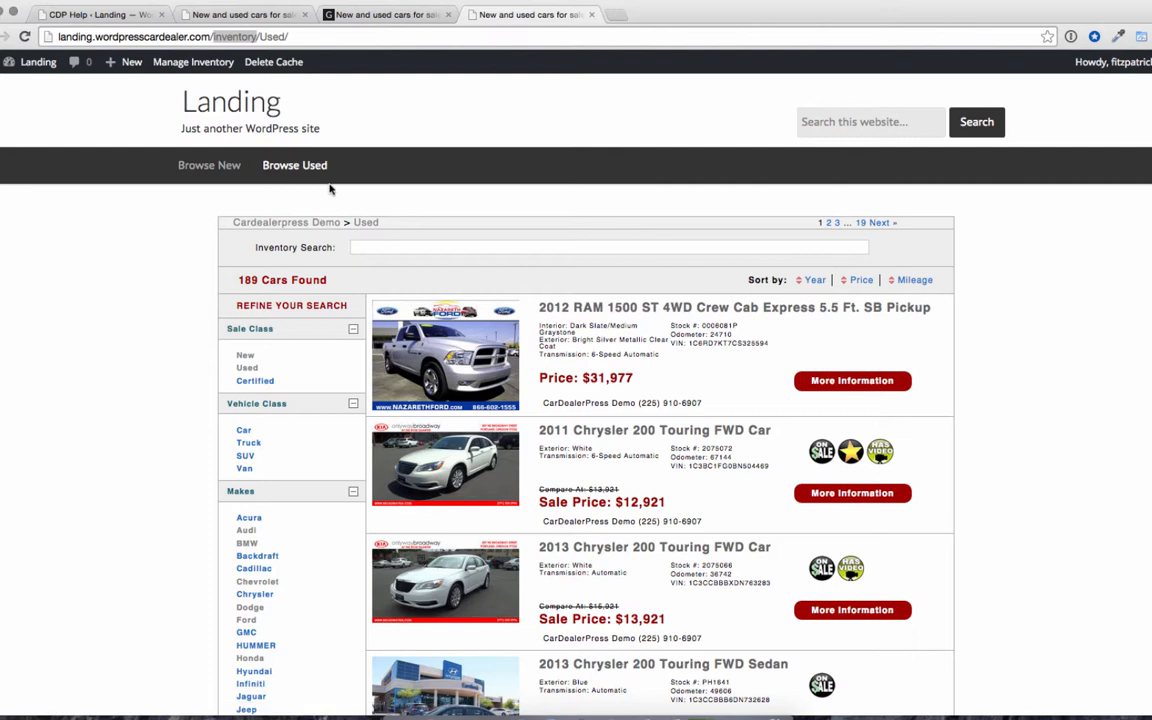
mouse_move(378, 210)
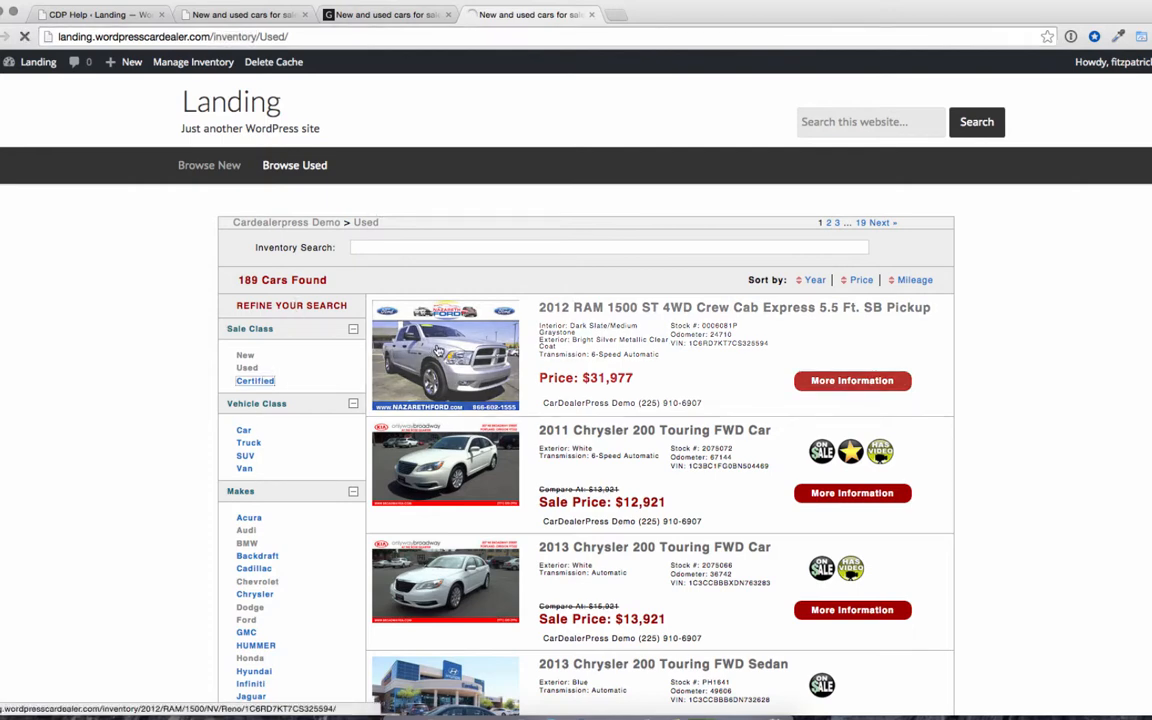
Step: Filter the used inventory to Certified sale class, leaving 58 cars found
left_click(256, 380)
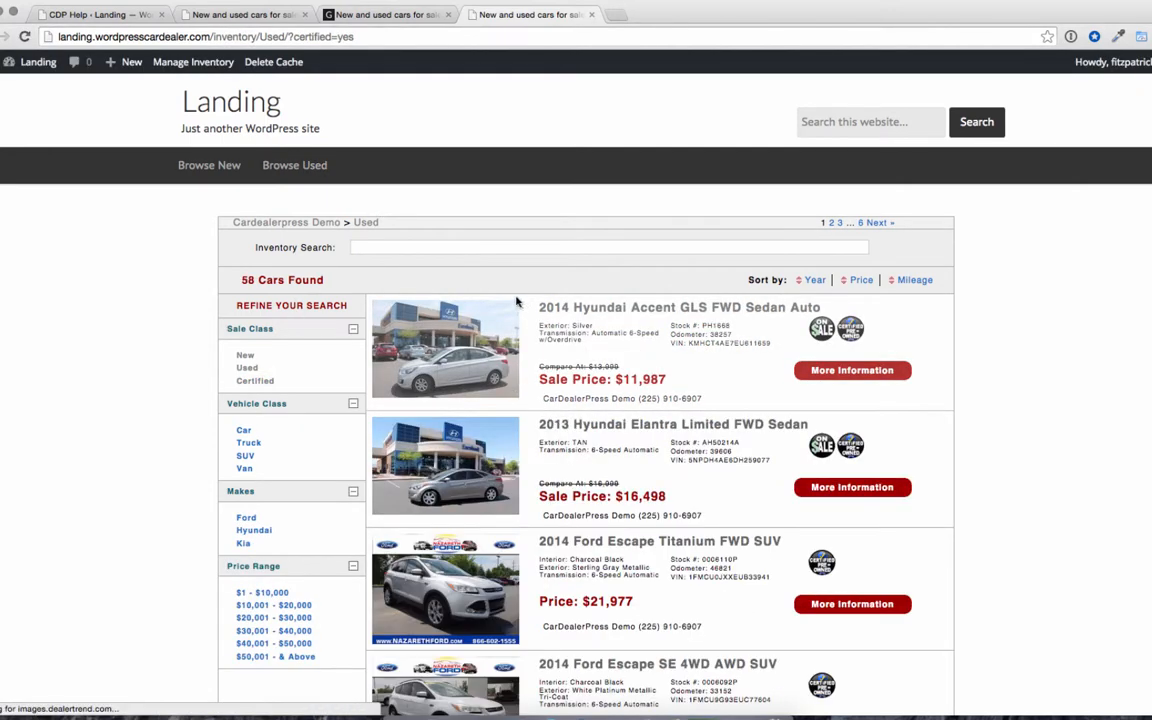
scroll("down", 3)
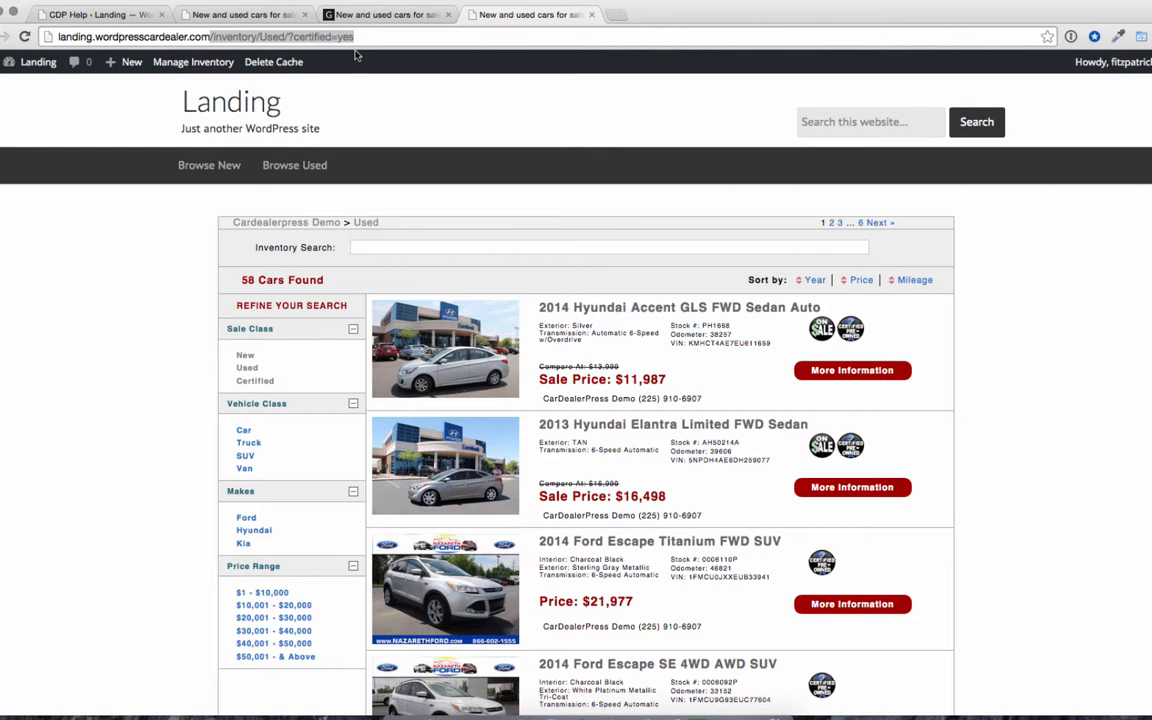
mouse_move(356, 56)
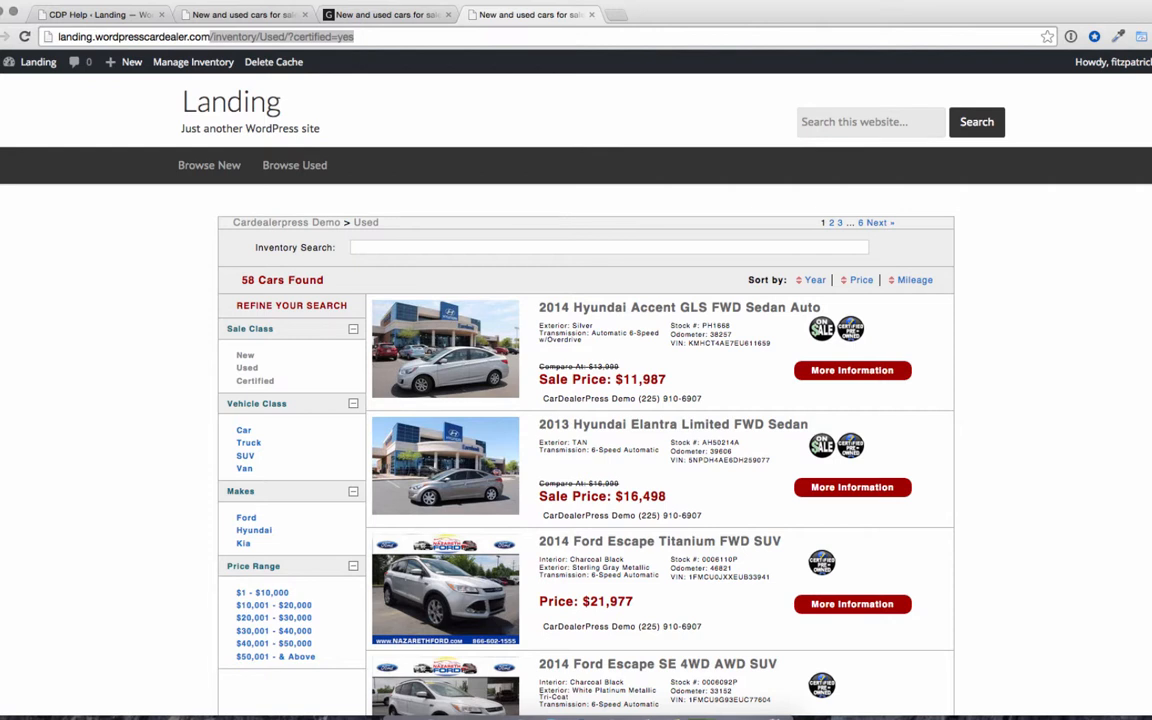